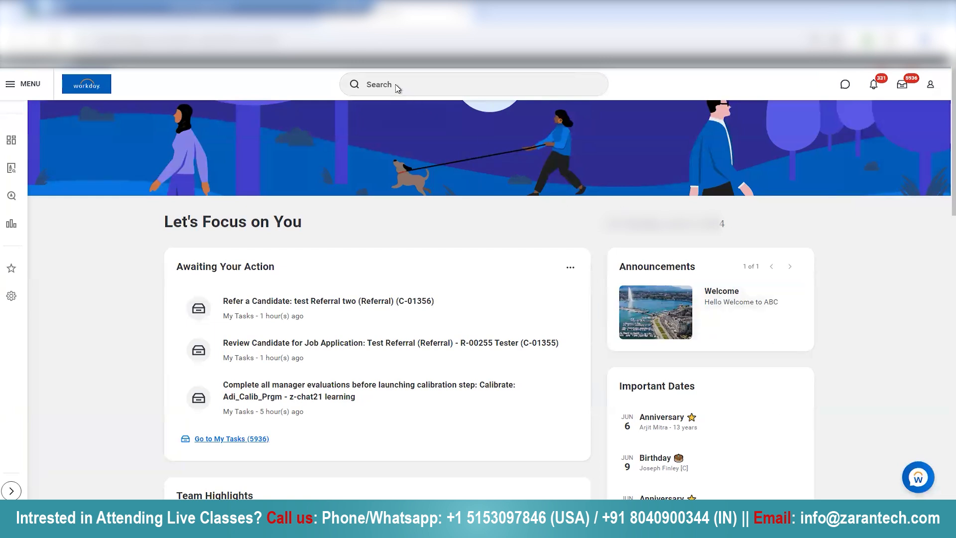
Search 'sup:IT Op' and open the IT Operations supervisory organization from the results
click(473, 84)
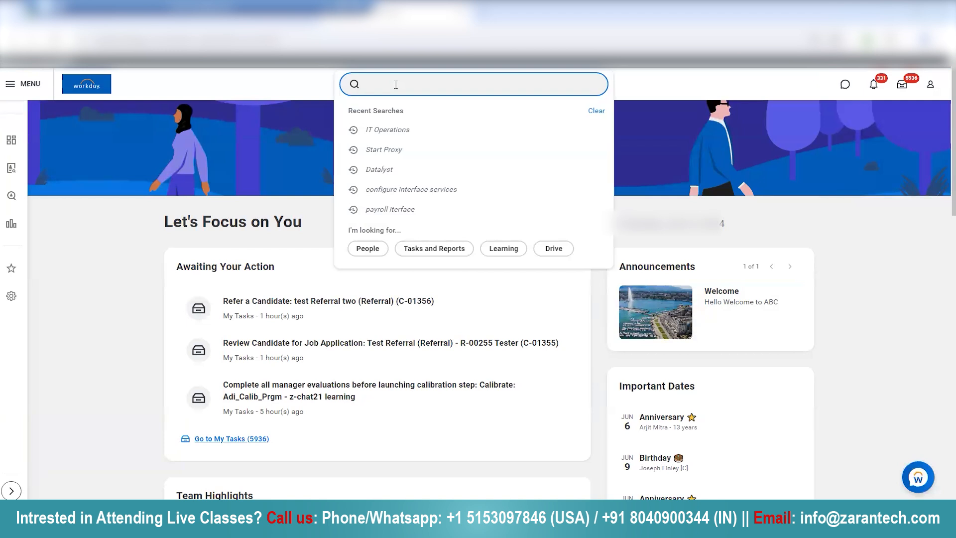
text(su)
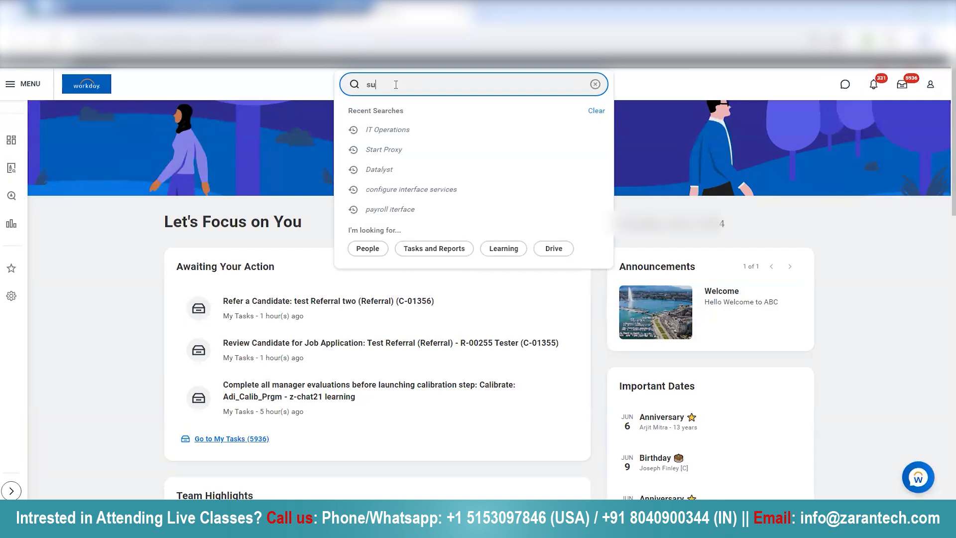
text(p:)
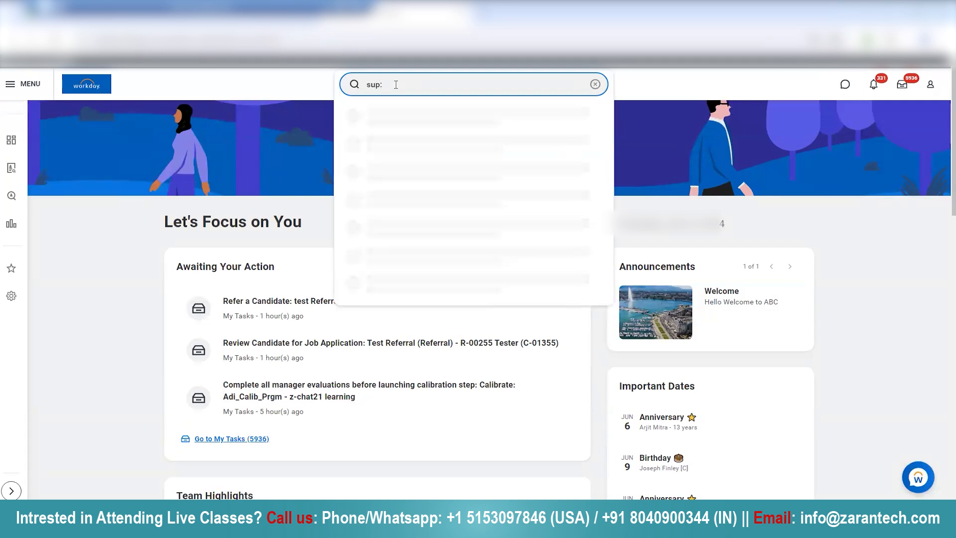
text(IT Op)
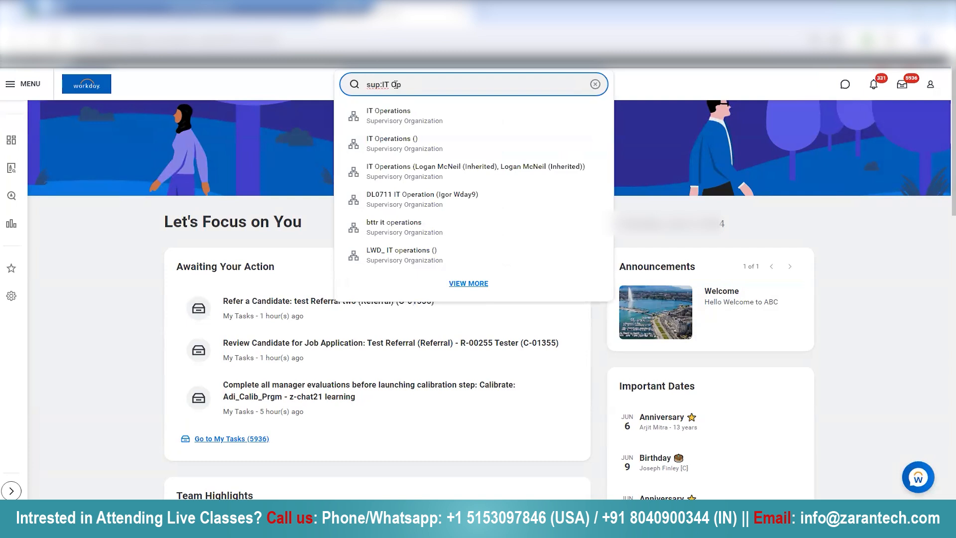
click(400, 118)
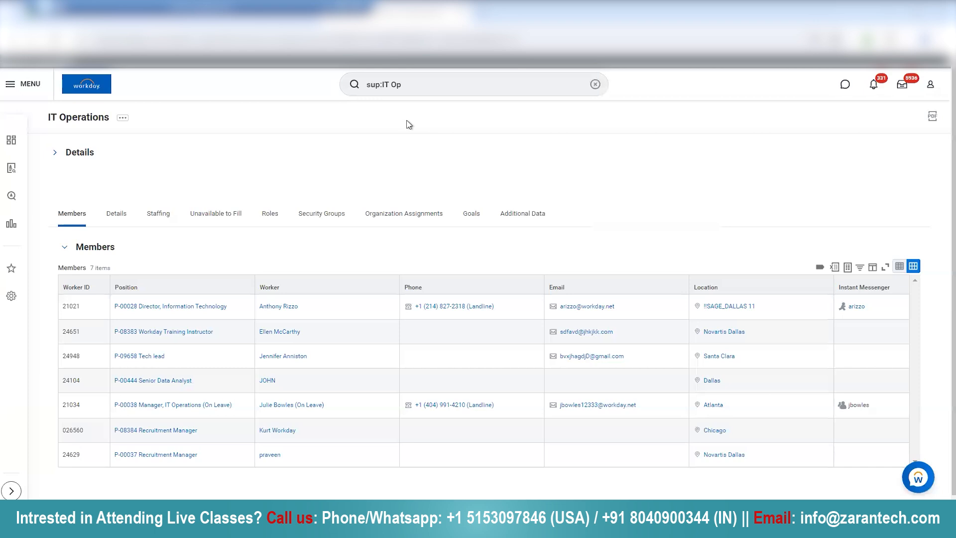
mouse_move(269, 218)
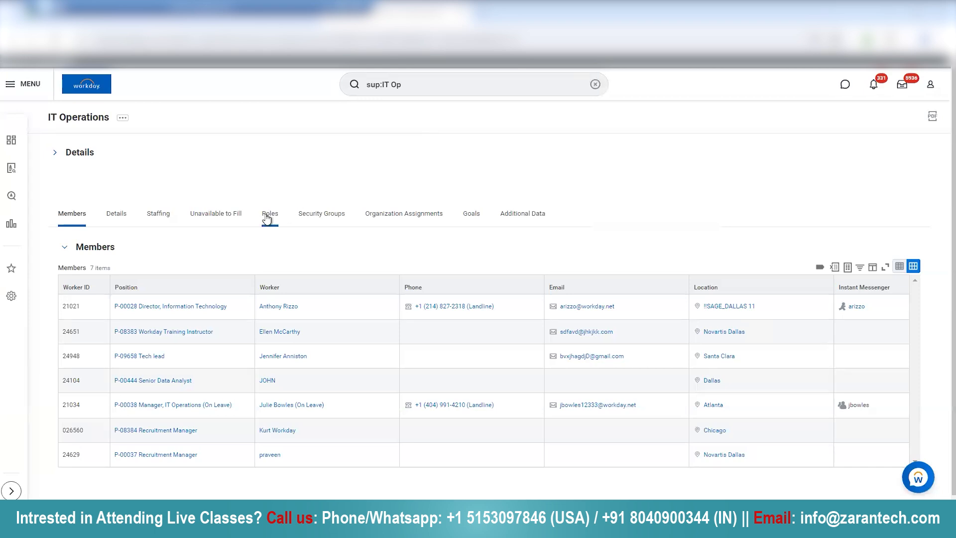
Show the Roles tab listing IT Operations' 199 assignable roles
click(269, 214)
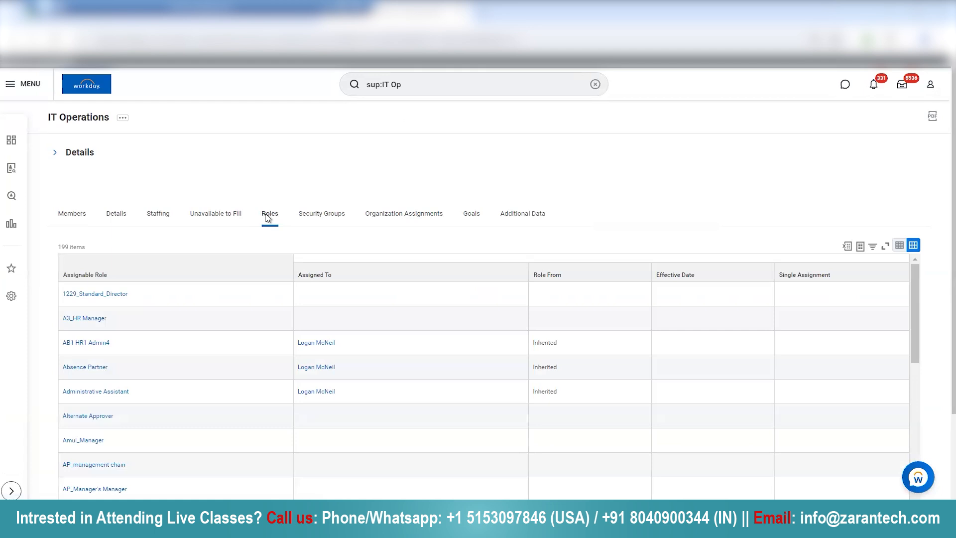
mouse_move(218, 141)
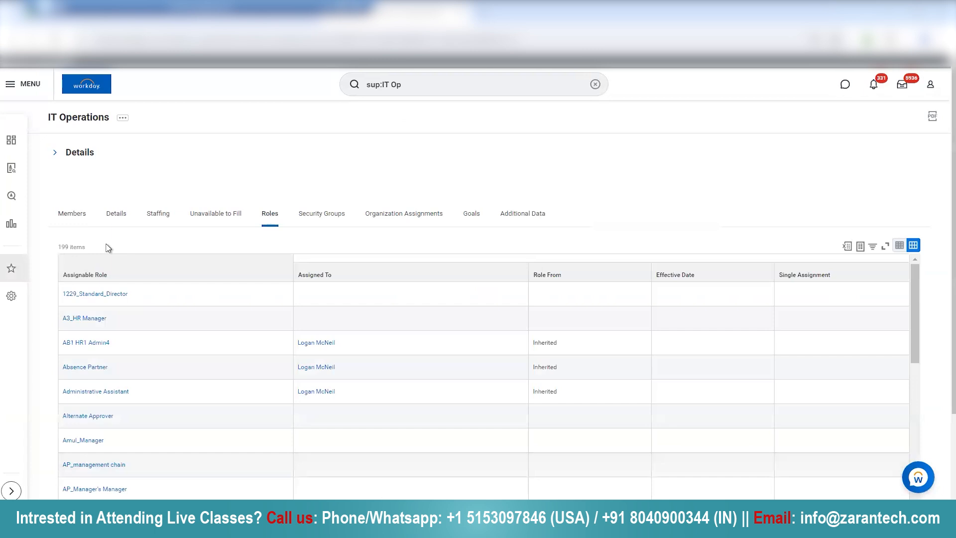
mouse_move(83, 274)
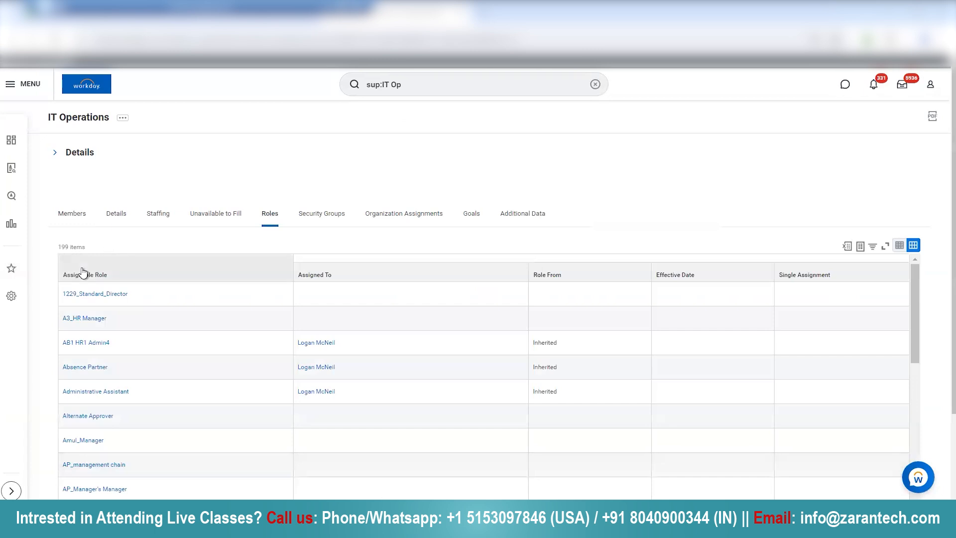
Filter the Assignable Role column to Manager, leaving 3 of 199 roles
click(84, 274)
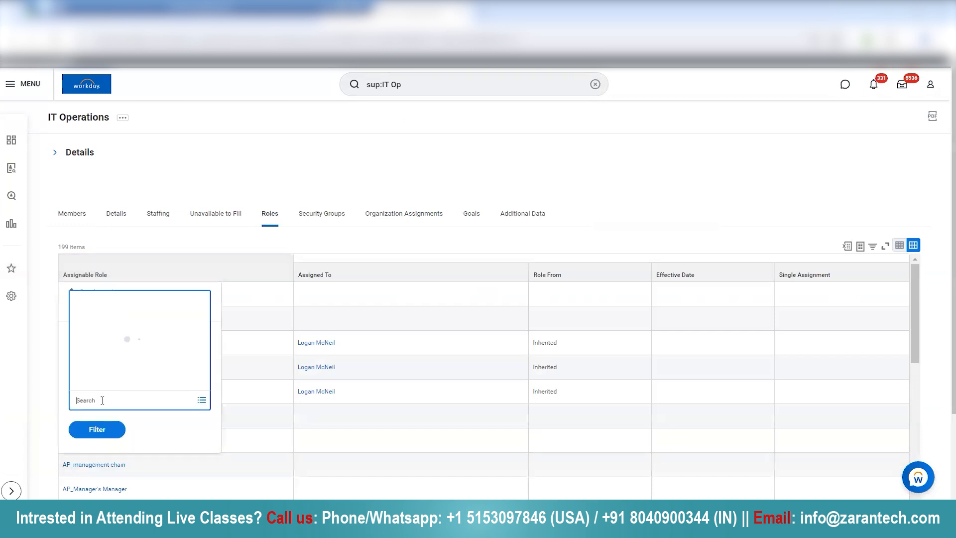
text(Manager)
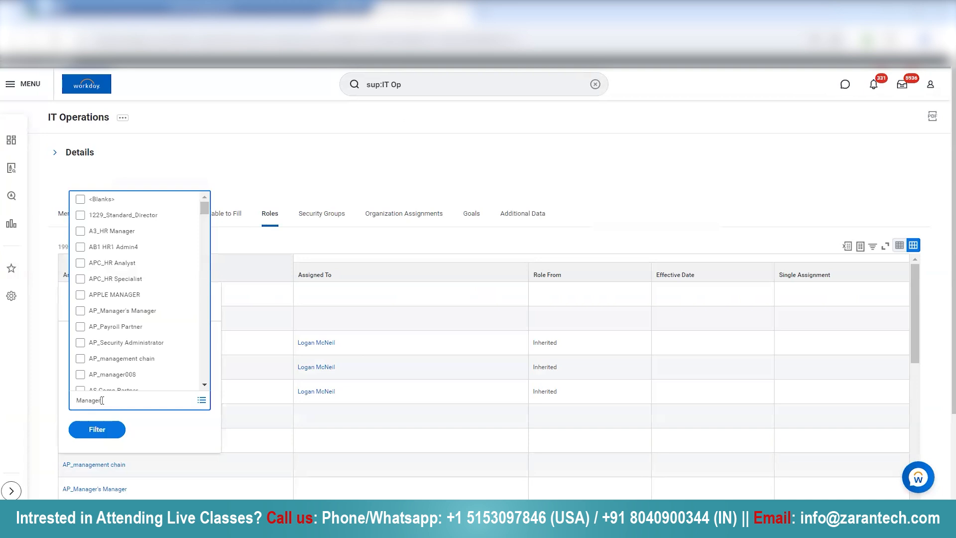
text(Manager)
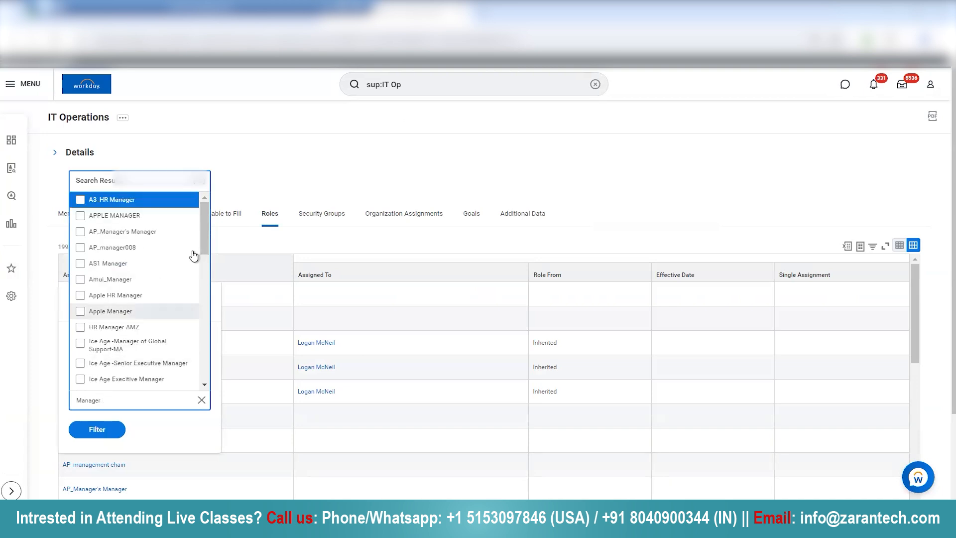
scroll(down, 3)
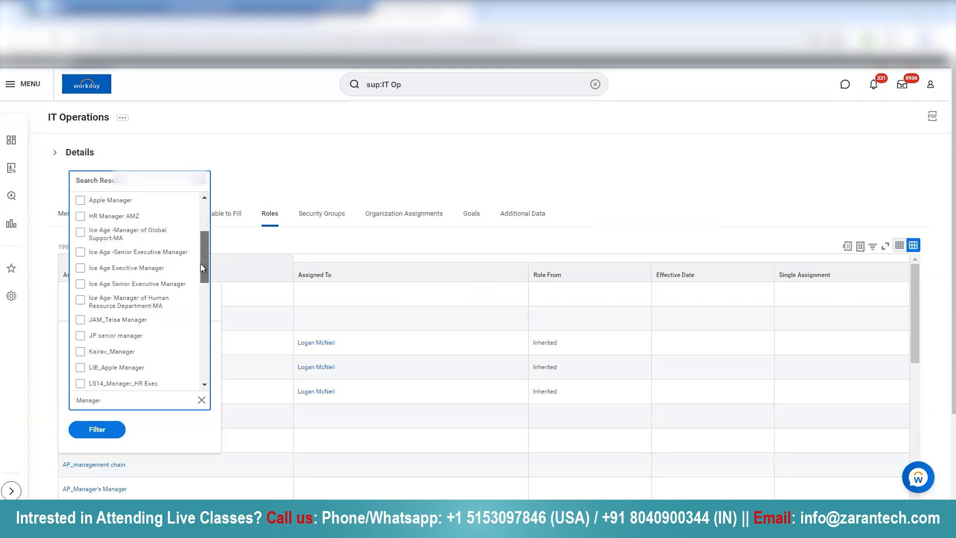
scroll(down, 3)
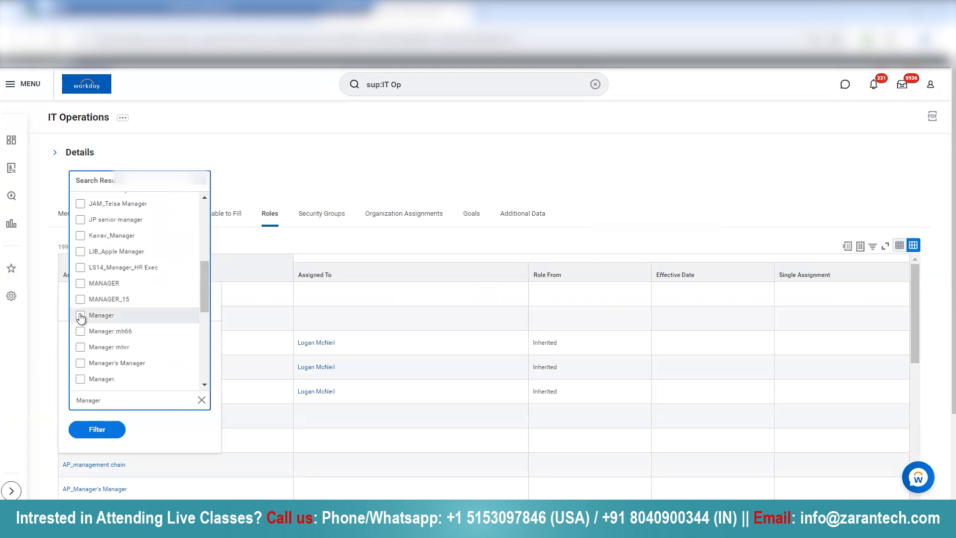
click(101, 315)
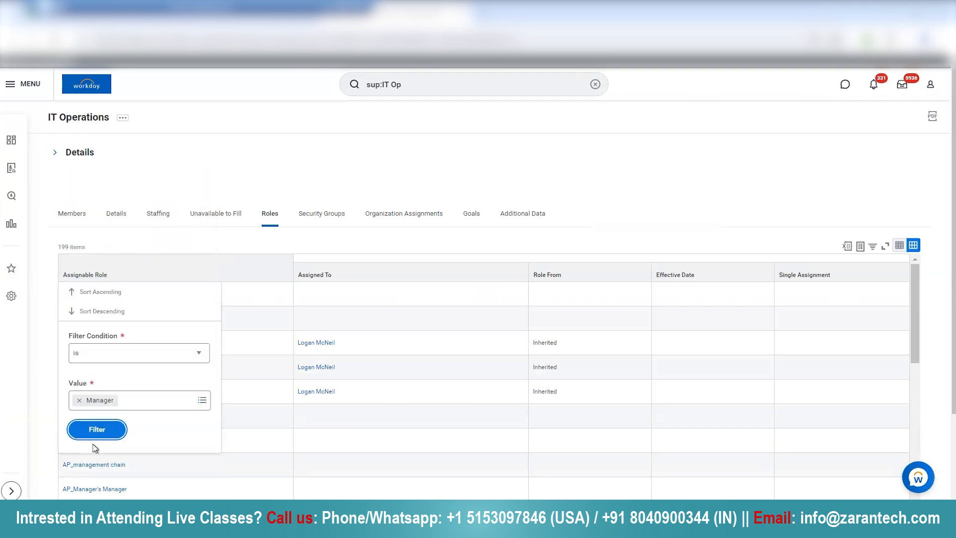
click(96, 429)
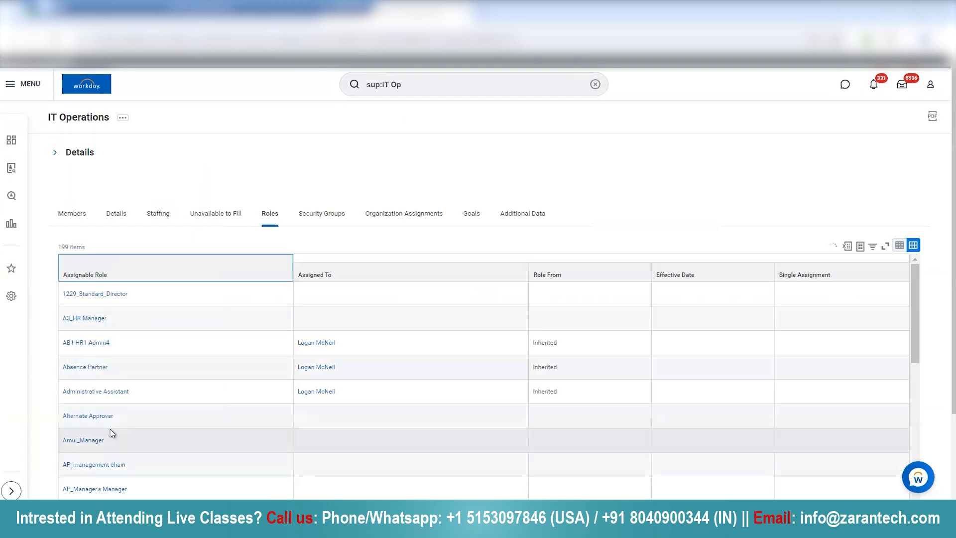
click(287, 261)
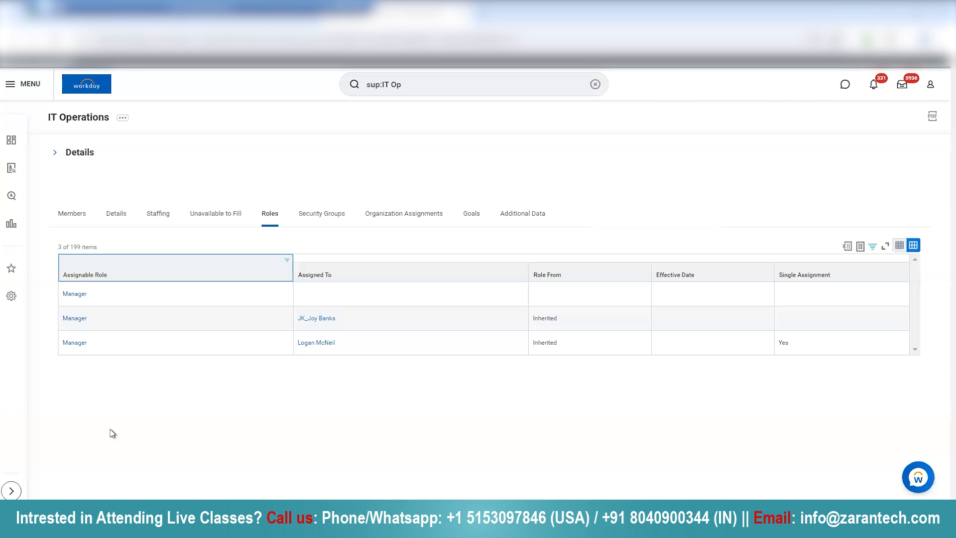
mouse_move(277, 347)
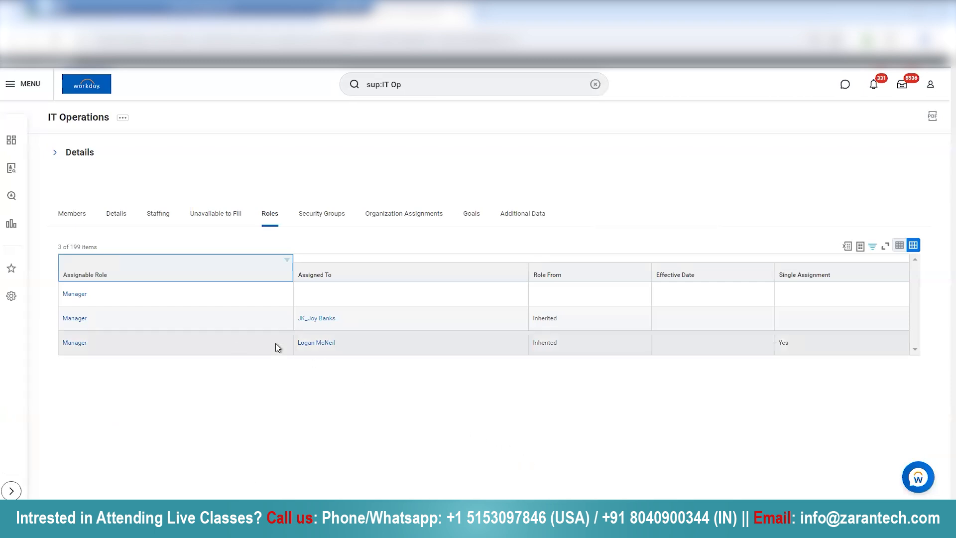
mouse_move(337, 354)
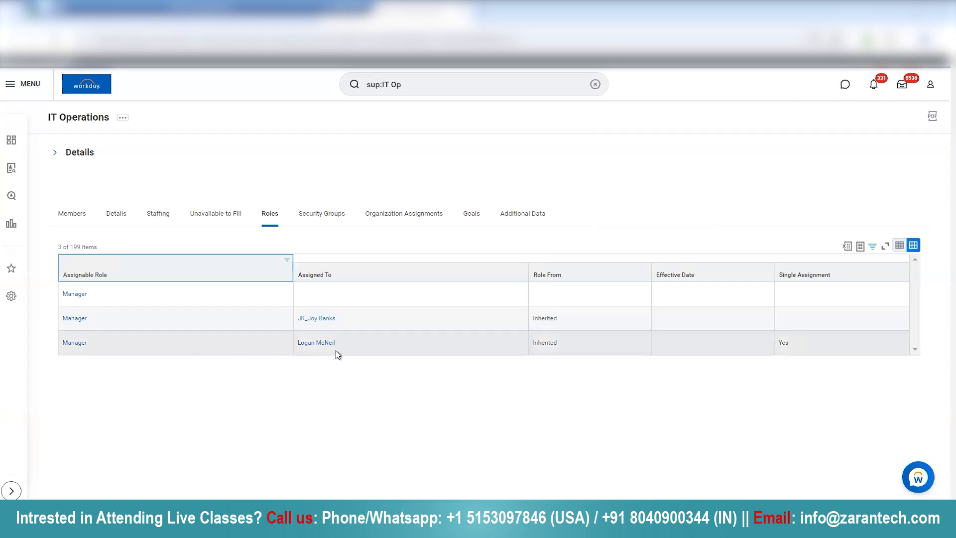
mouse_move(535, 347)
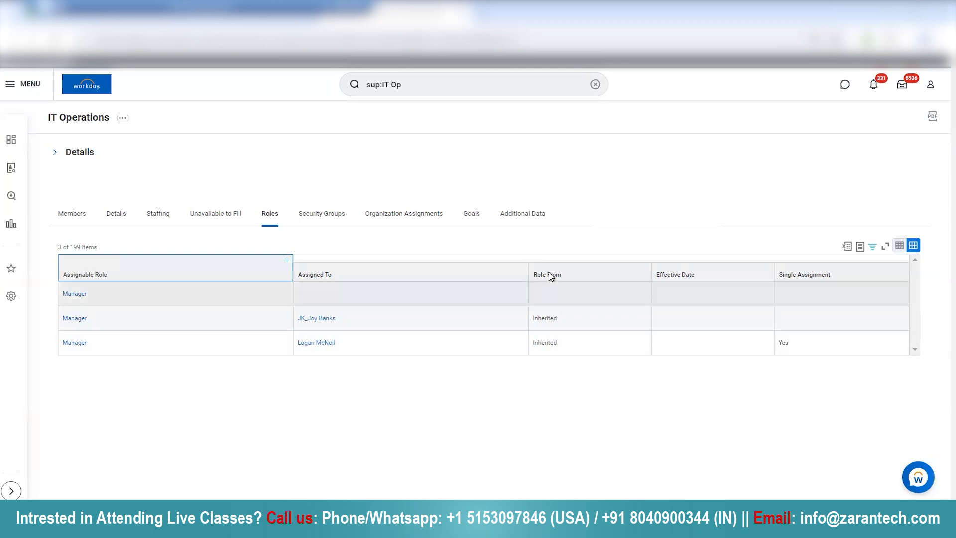
mouse_move(554, 350)
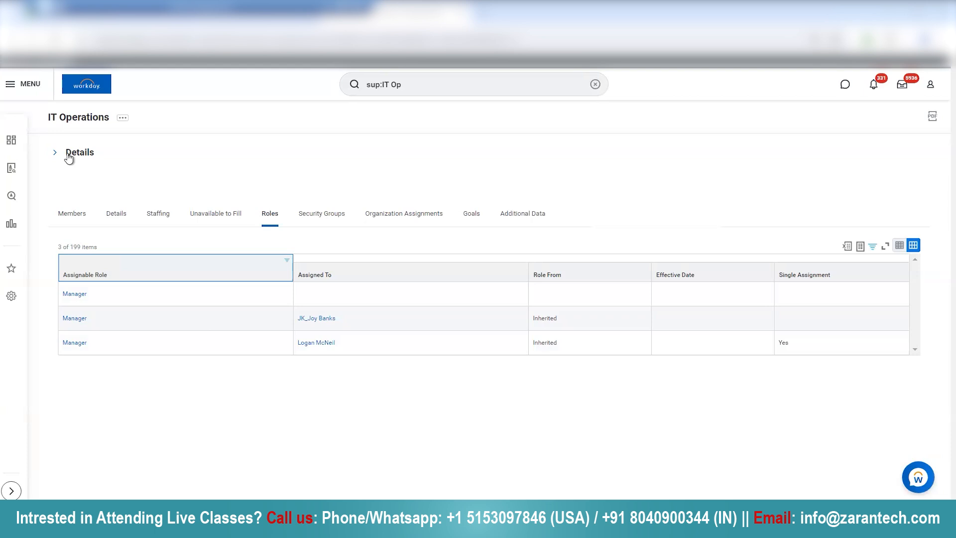
Expand IT Operations' details and bring up link options for Information Tech 2022
click(55, 152)
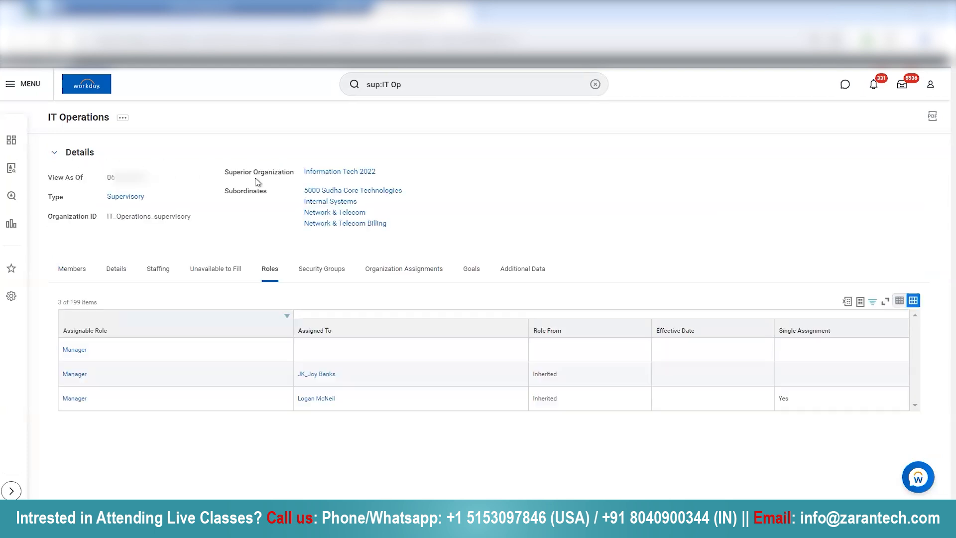
mouse_move(225, 145)
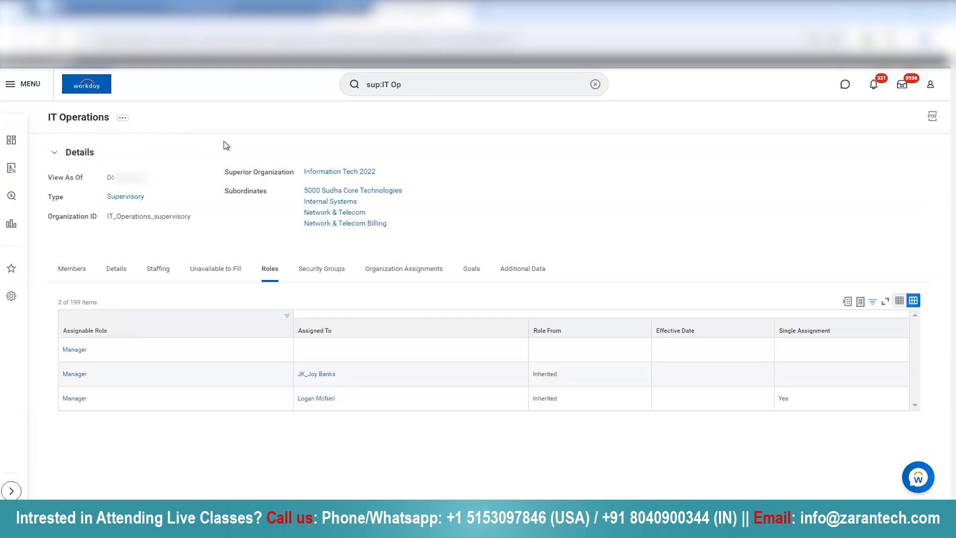
mouse_move(381, 181)
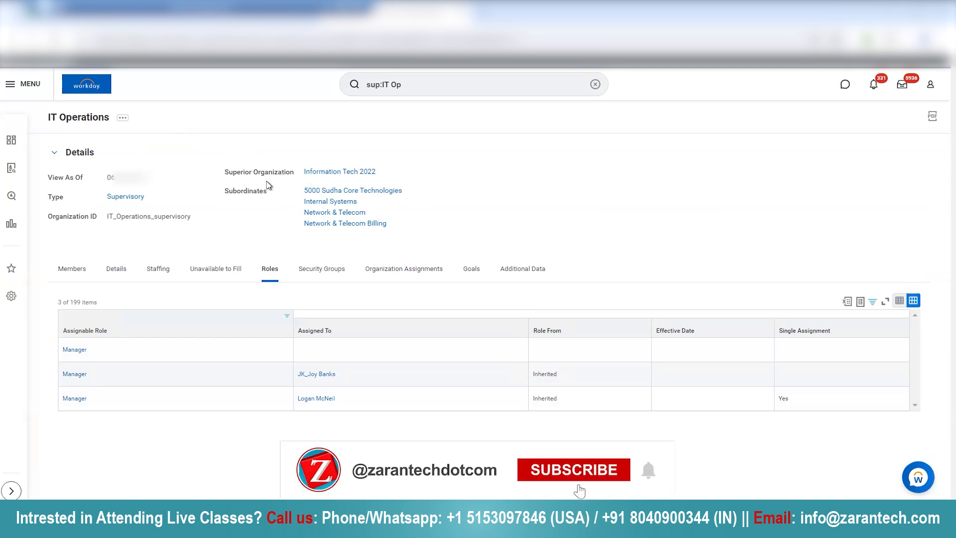
click(573, 470)
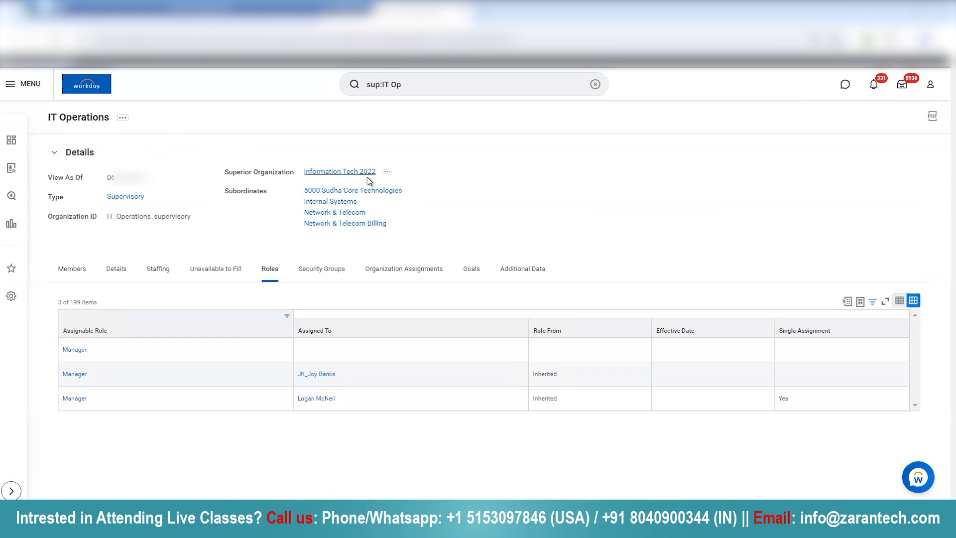
mouse_move(295, 175)
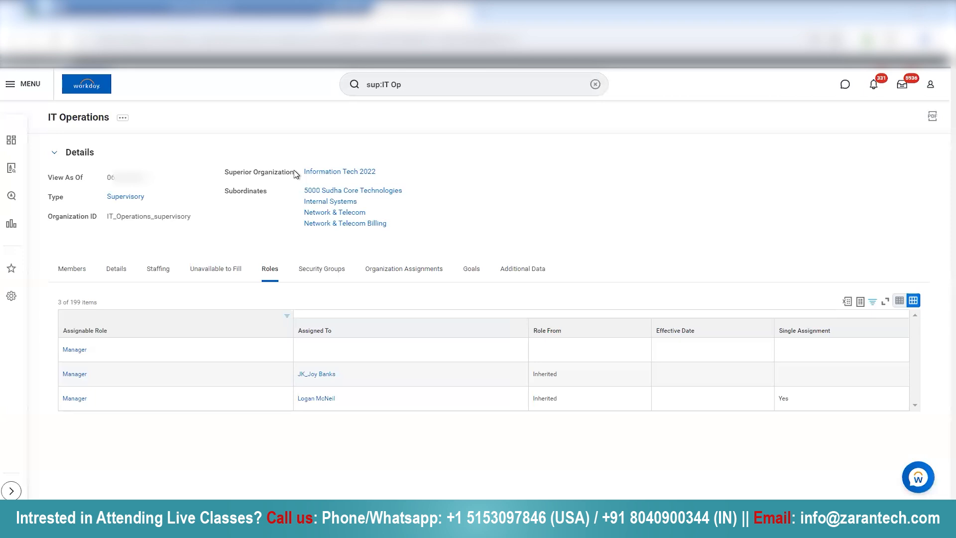
mouse_move(299, 179)
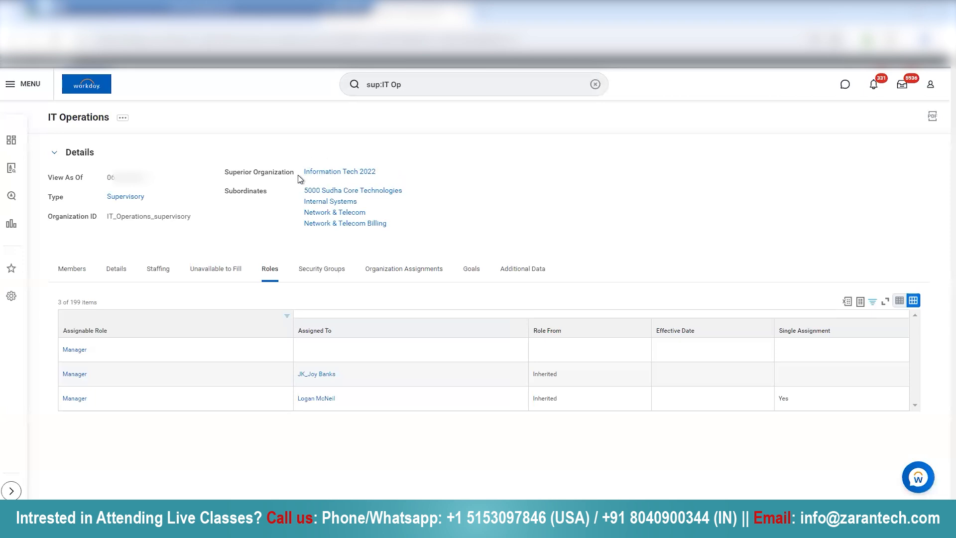
mouse_move(398, 168)
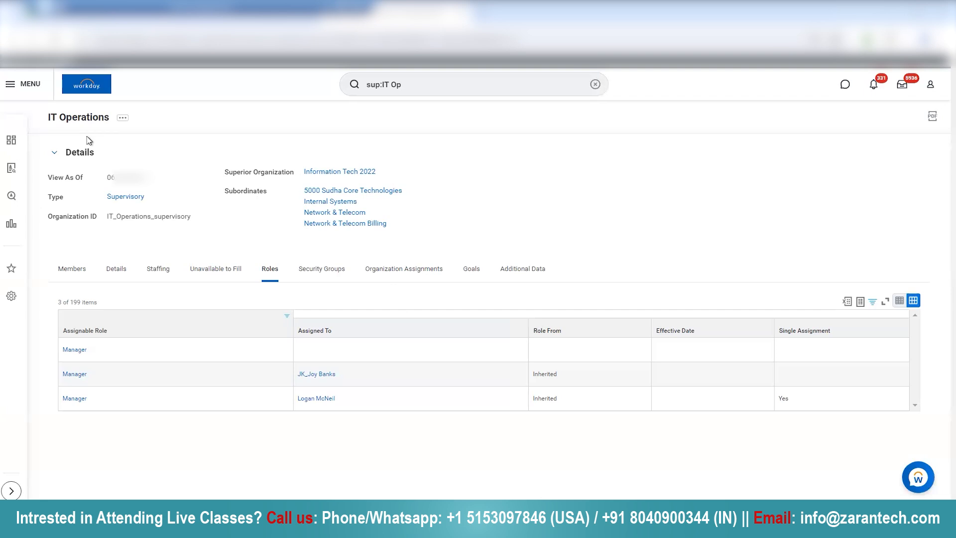
mouse_move(108, 139)
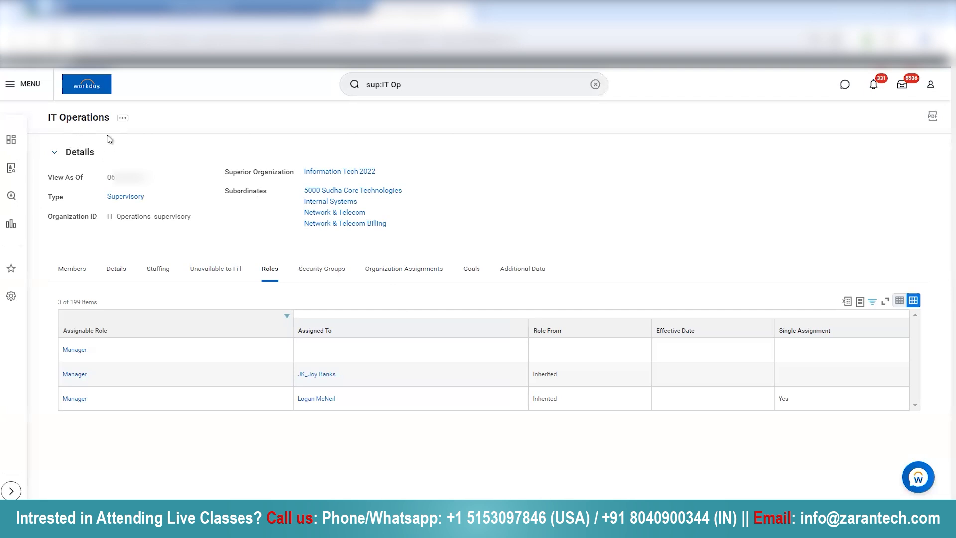
mouse_move(84, 139)
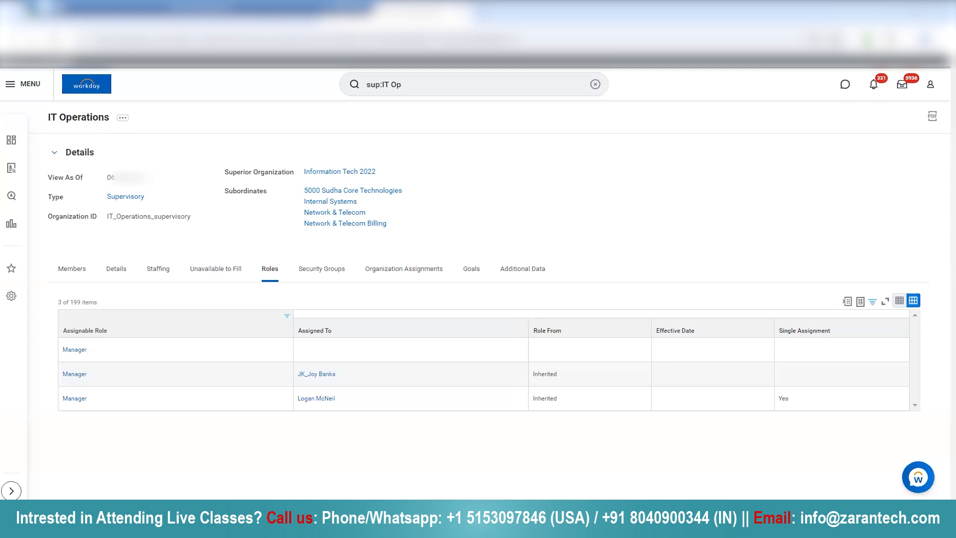
mouse_move(409, 382)
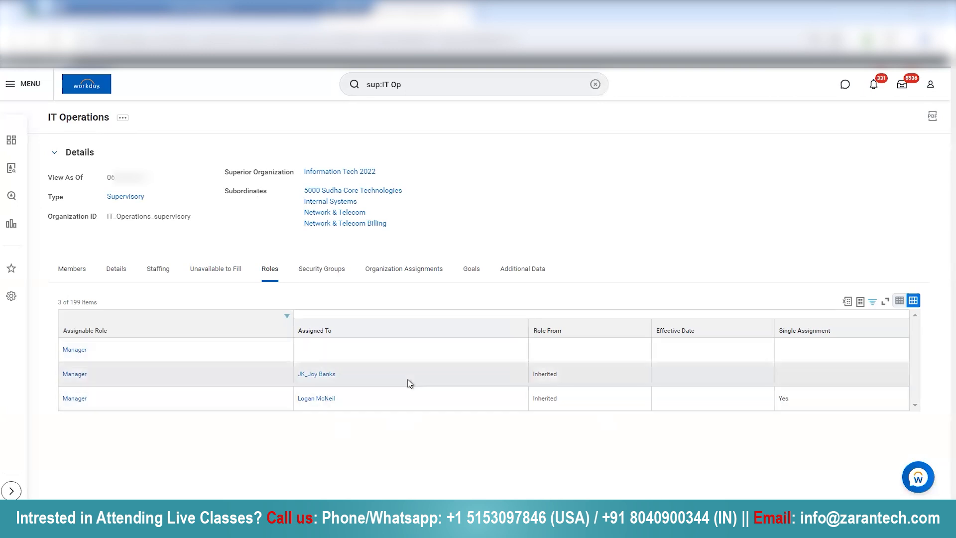
mouse_move(463, 238)
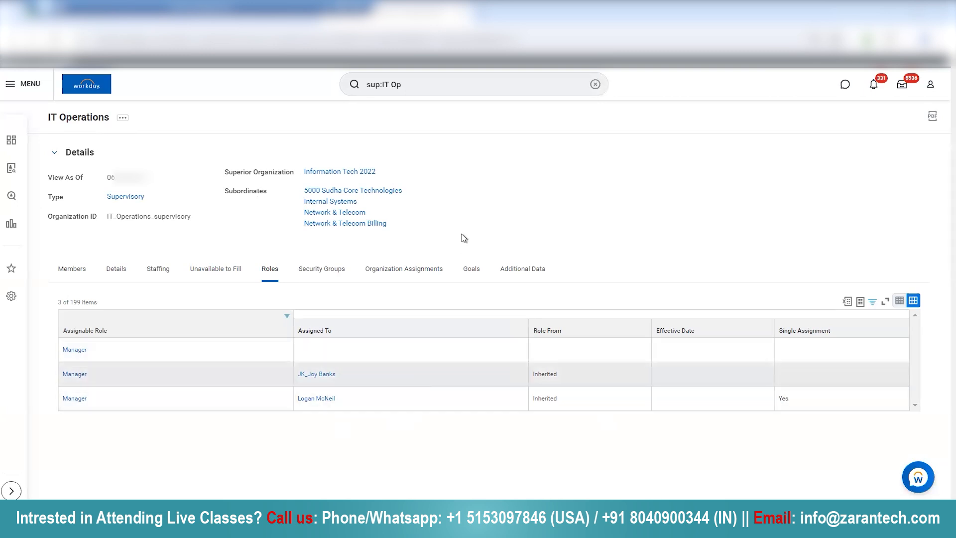
mouse_move(423, 202)
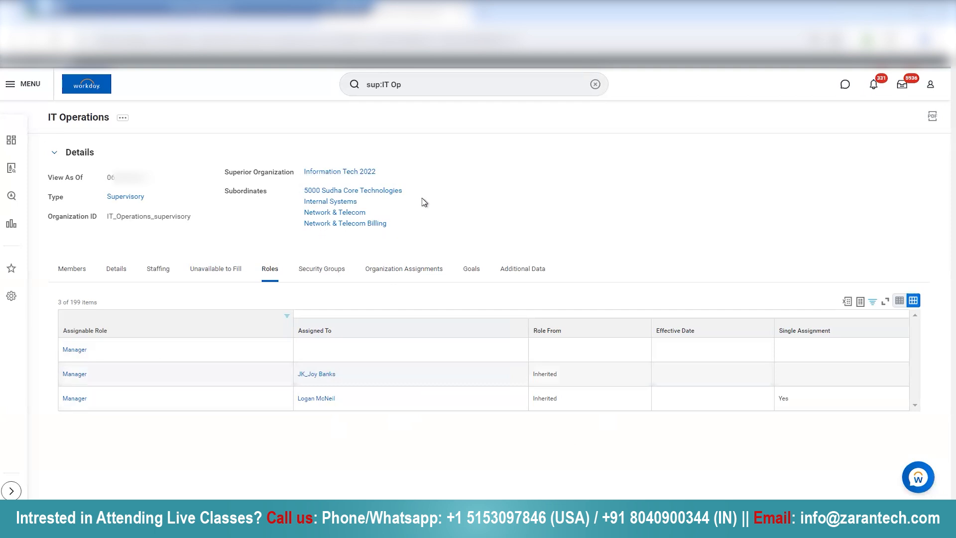
mouse_move(335, 187)
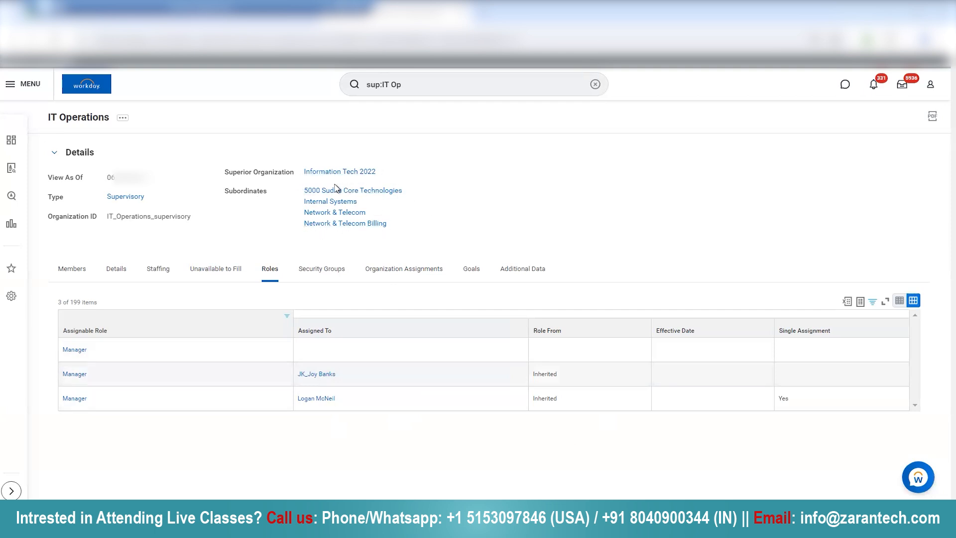
mouse_move(335, 175)
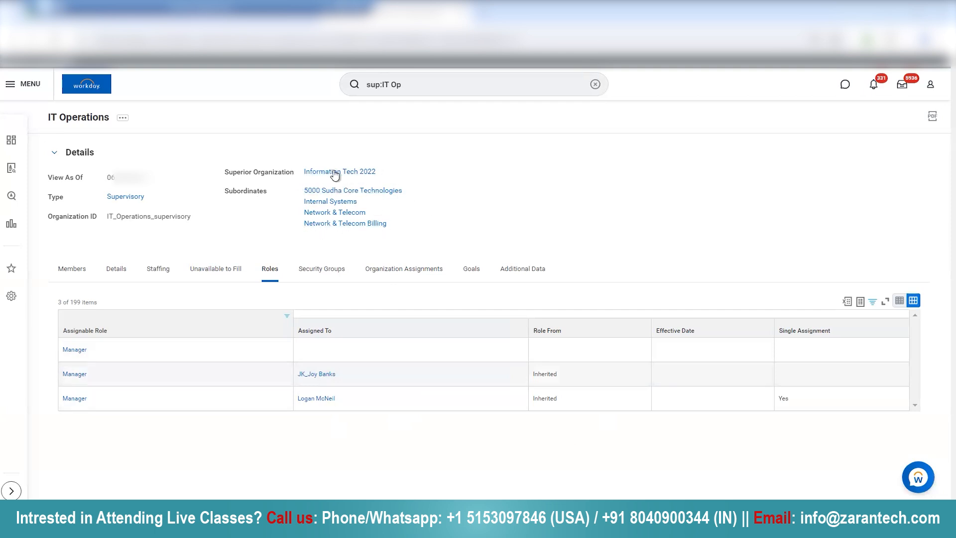
mouse_move(340, 171)
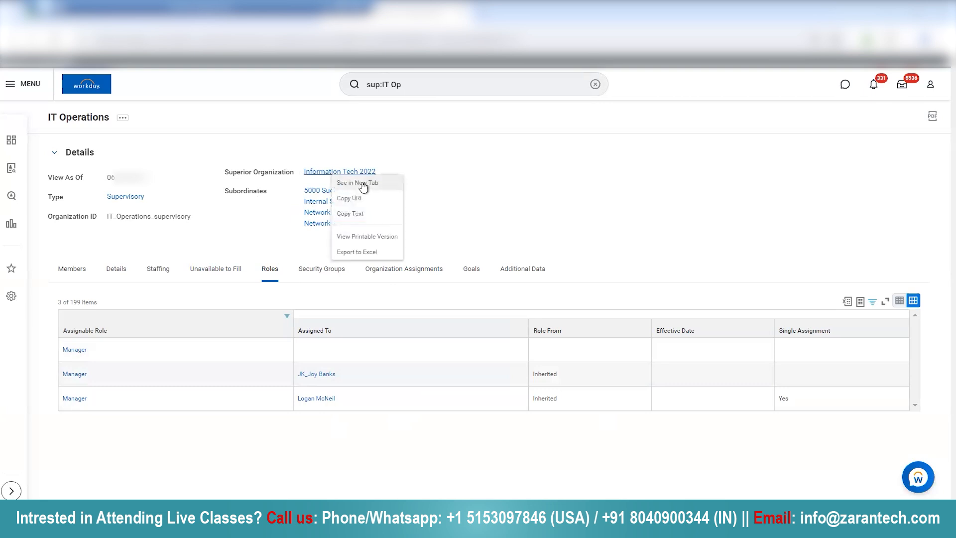
Open Information Tech 2022 in a new tab via 'See in New Tab'
click(356, 183)
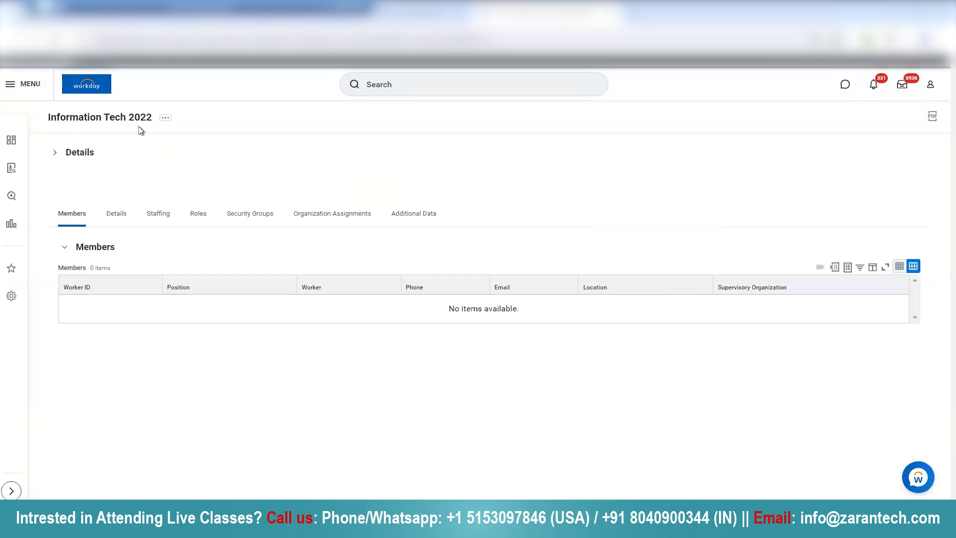
Filter Information Tech 2022's roles to Manager, showing 3 of 198 items
click(197, 213)
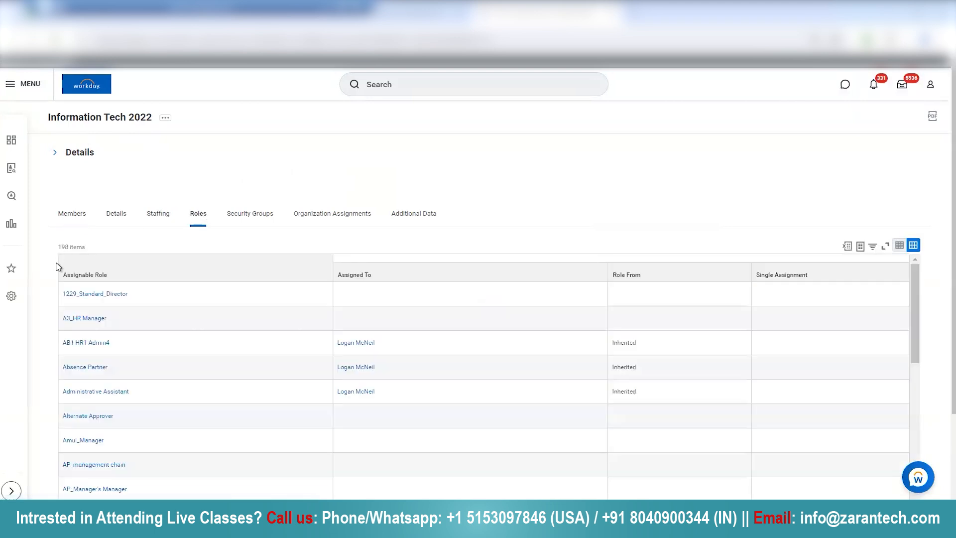
click(86, 274)
text(Manager)
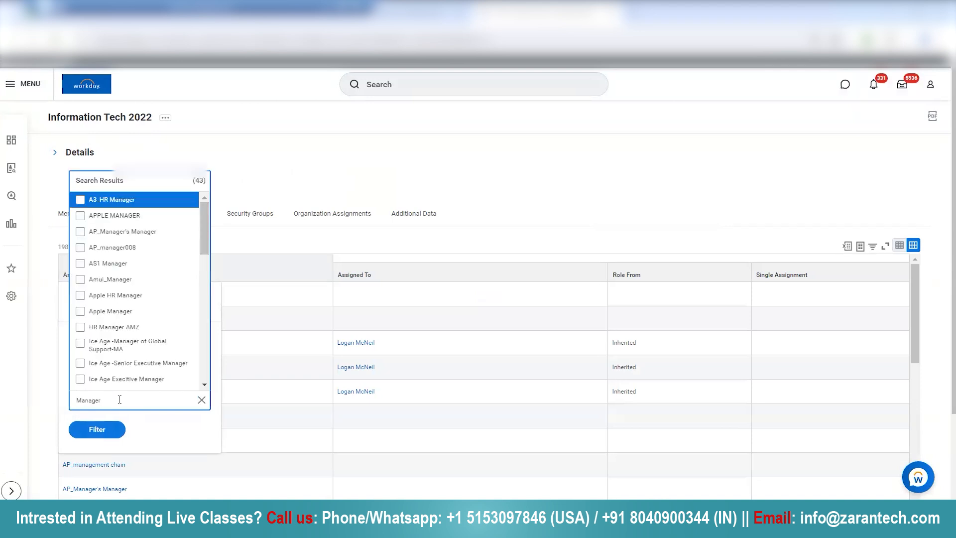
scroll(down, 3)
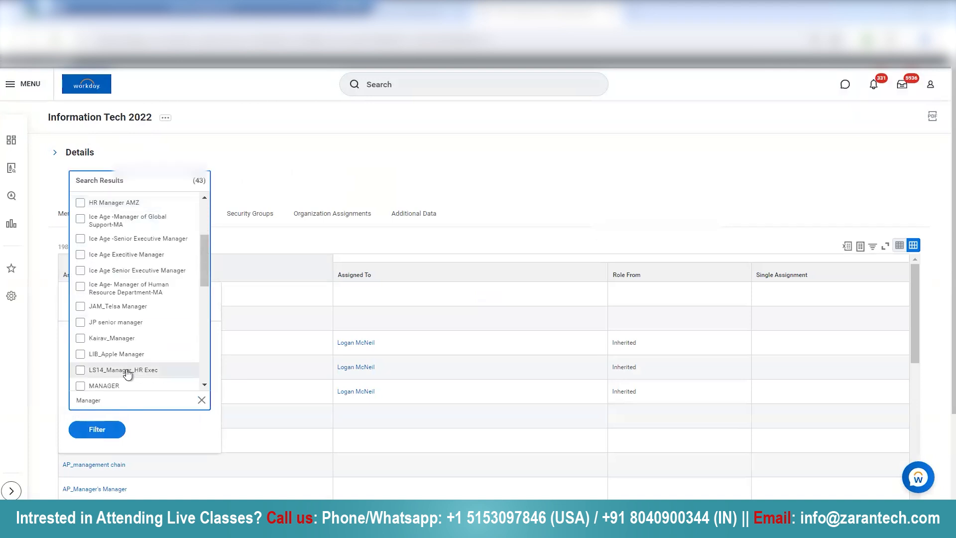
click(81, 355)
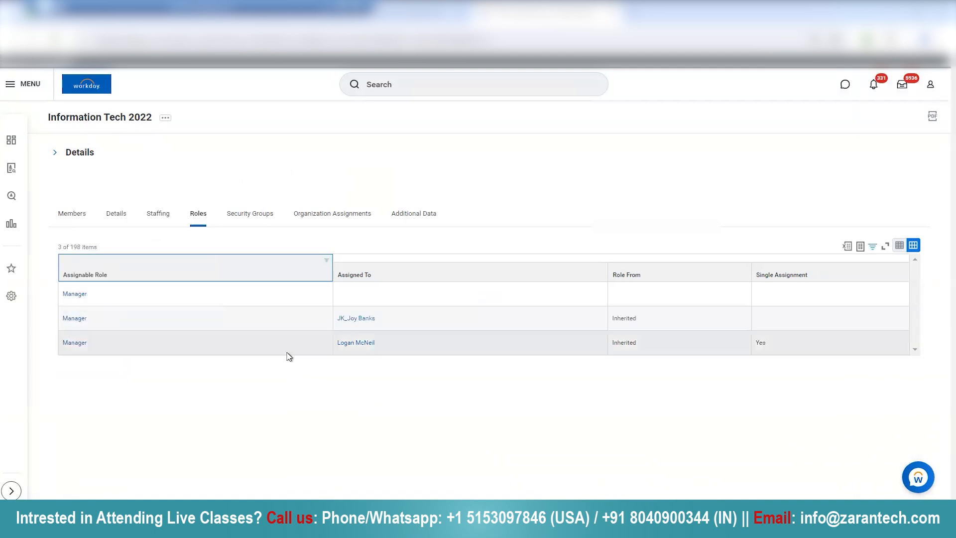
mouse_move(541, 359)
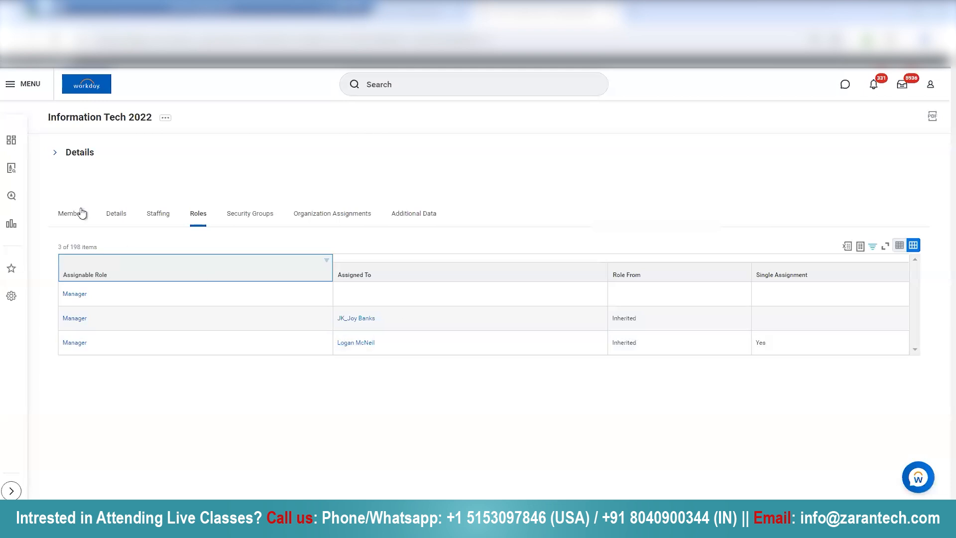
mouse_move(128, 130)
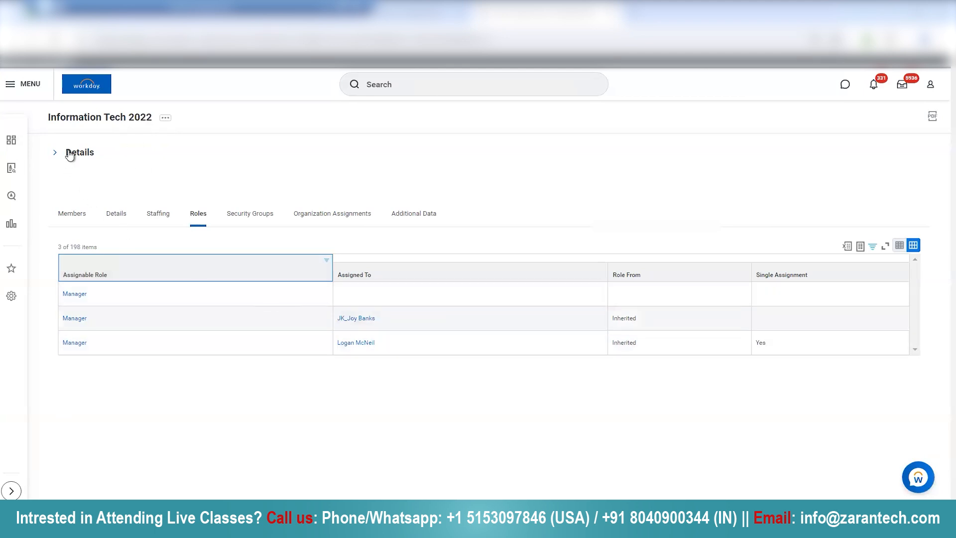
Expand Information Tech 2022's details, showing superior Information Technology 2021 and subordinate IT Operations
click(55, 153)
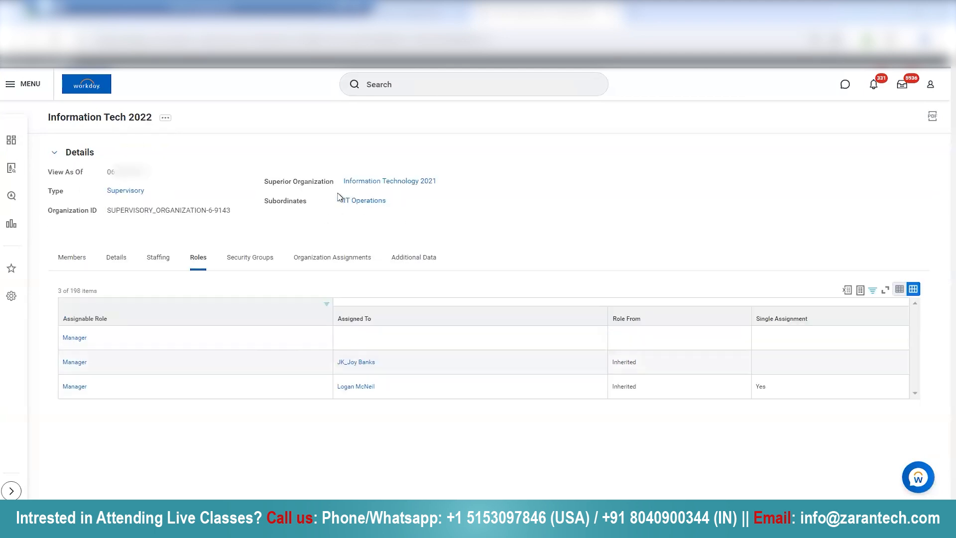
mouse_move(239, 375)
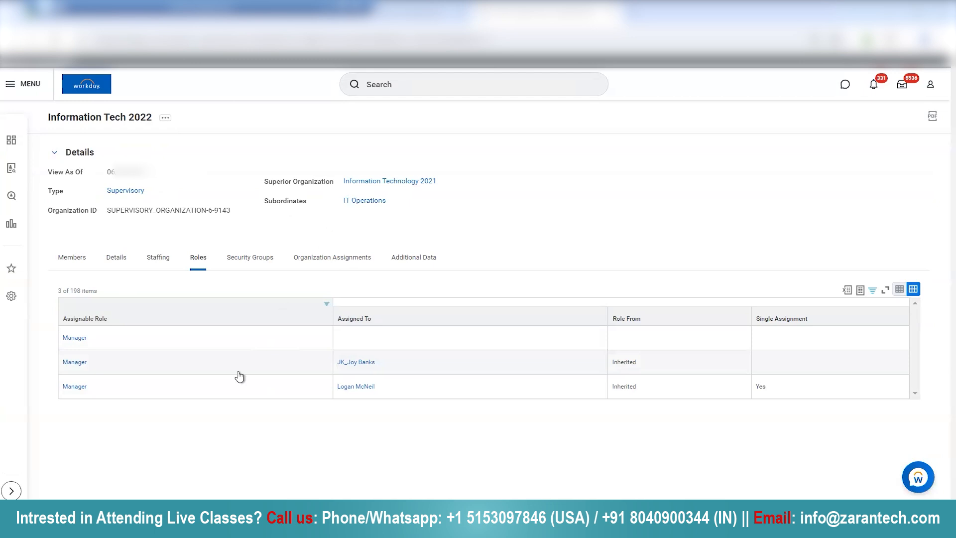
mouse_move(407, 378)
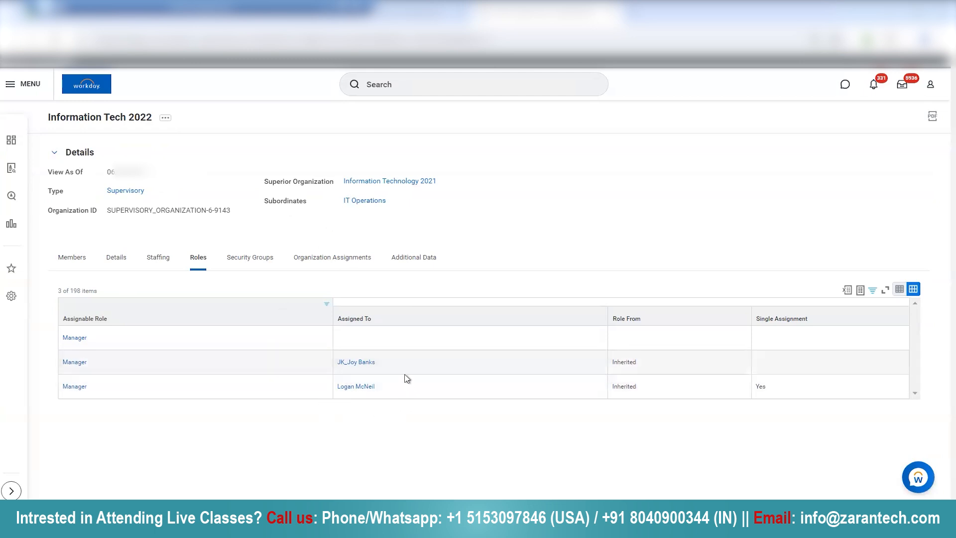
mouse_move(419, 375)
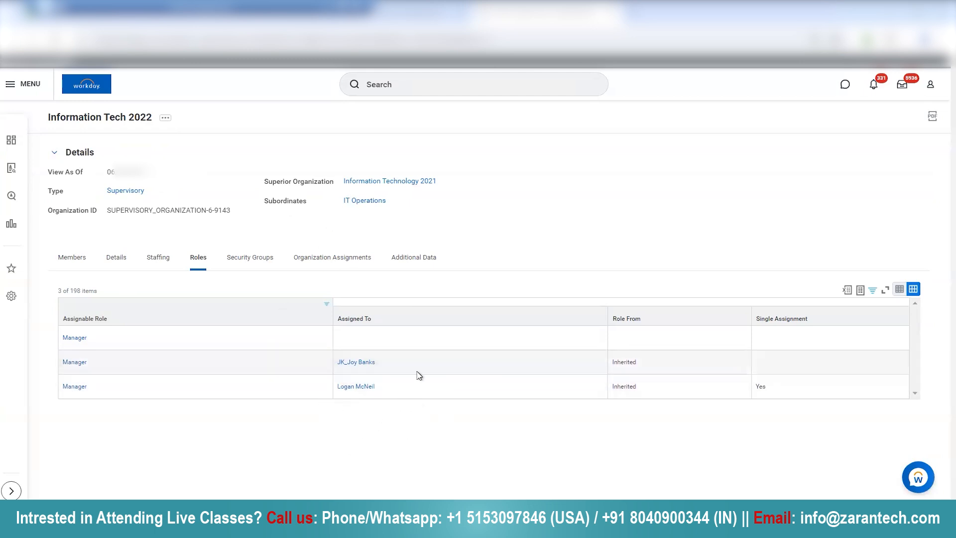
mouse_move(423, 443)
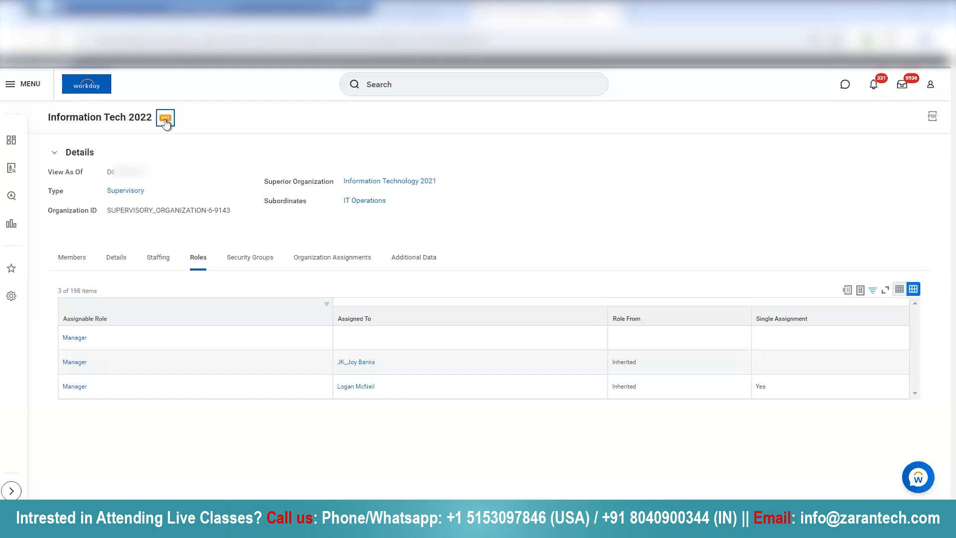
Launch Roles > Assign Roles from Information Tech 2022's related actions
click(165, 117)
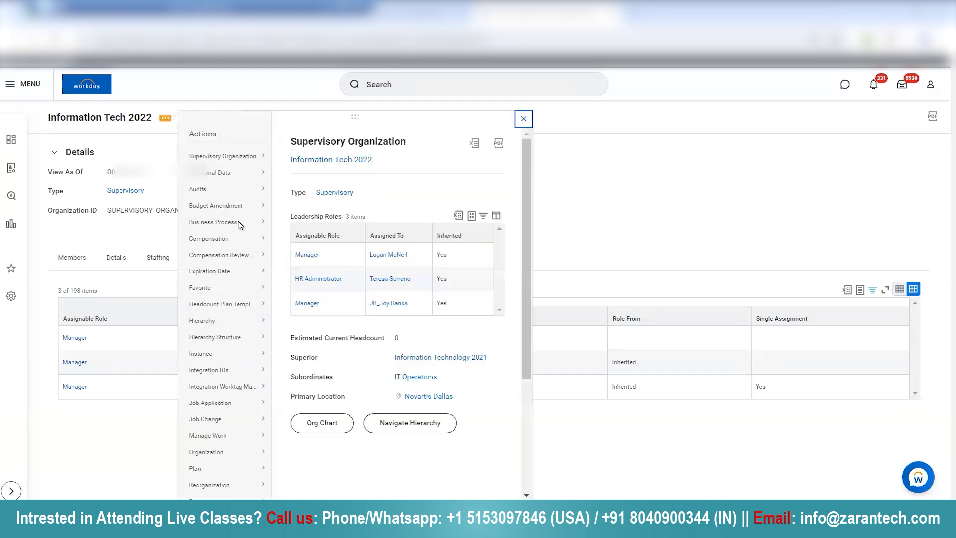
click(200, 455)
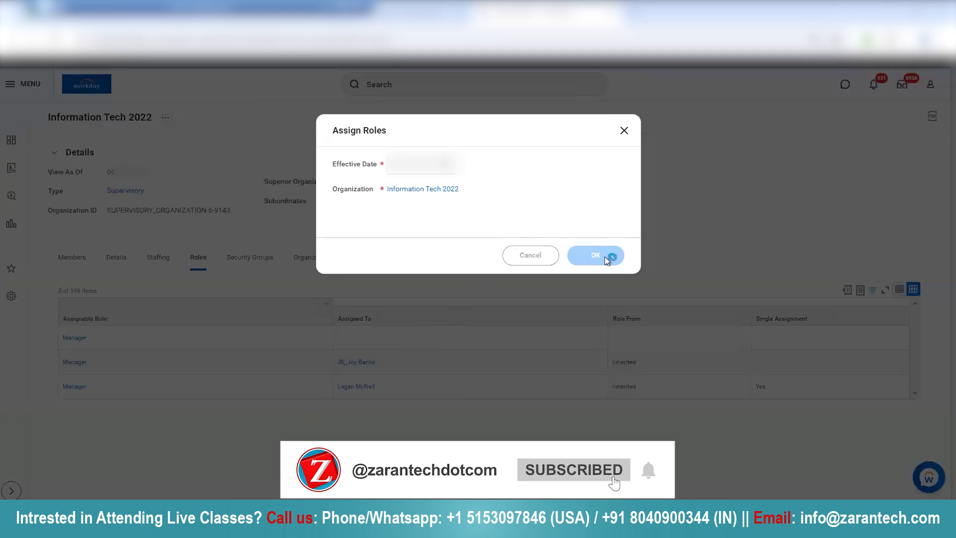
Confirm the Assign Roles dialog and set the new row's role to Manager
click(595, 255)
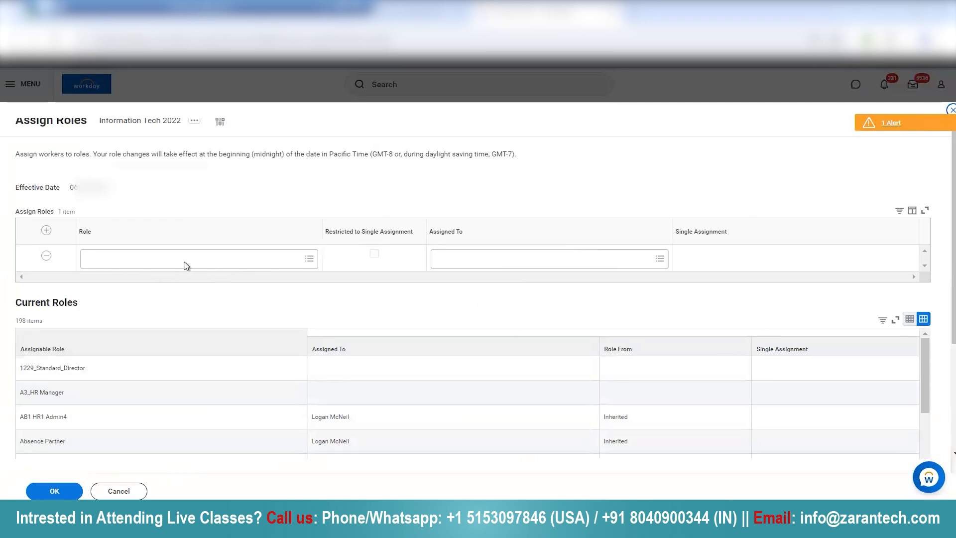
mouse_move(214, 261)
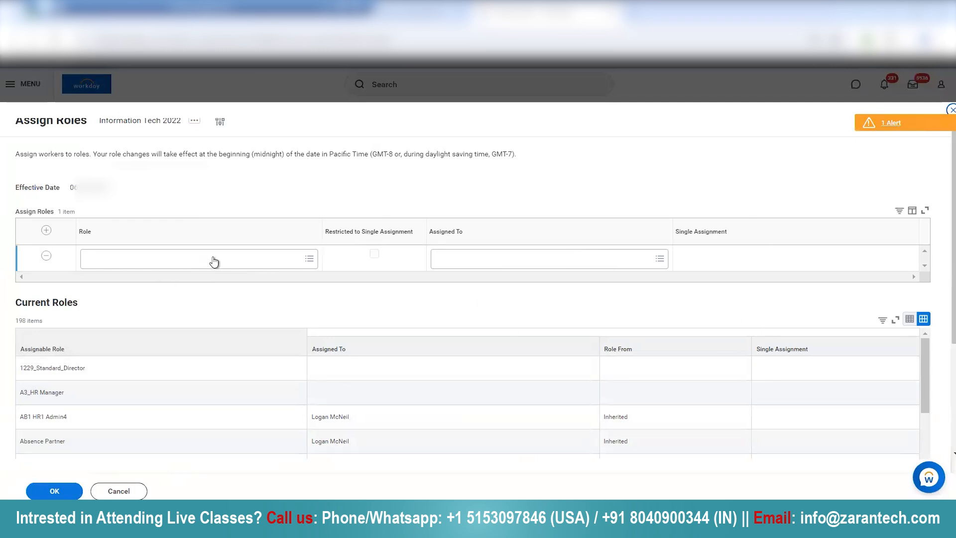
mouse_move(214, 268)
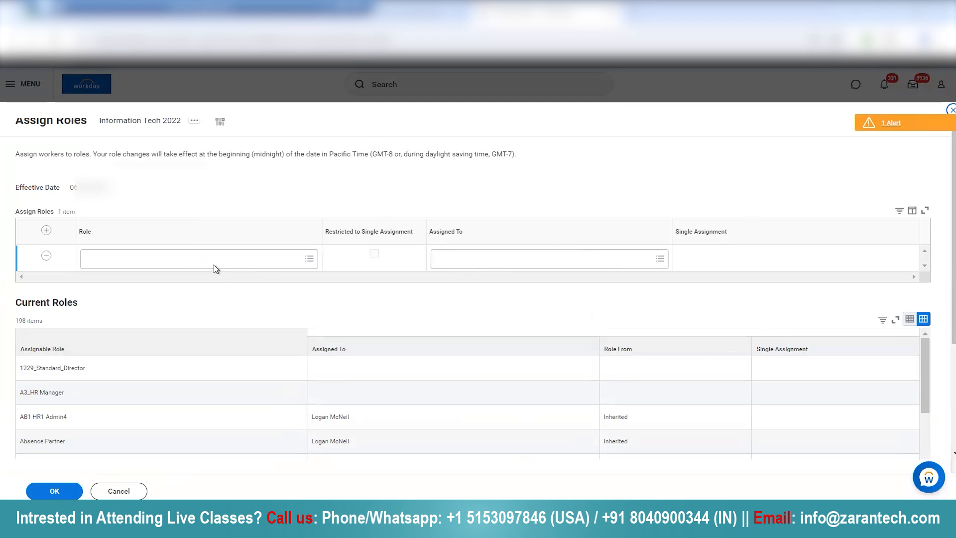
click(198, 258)
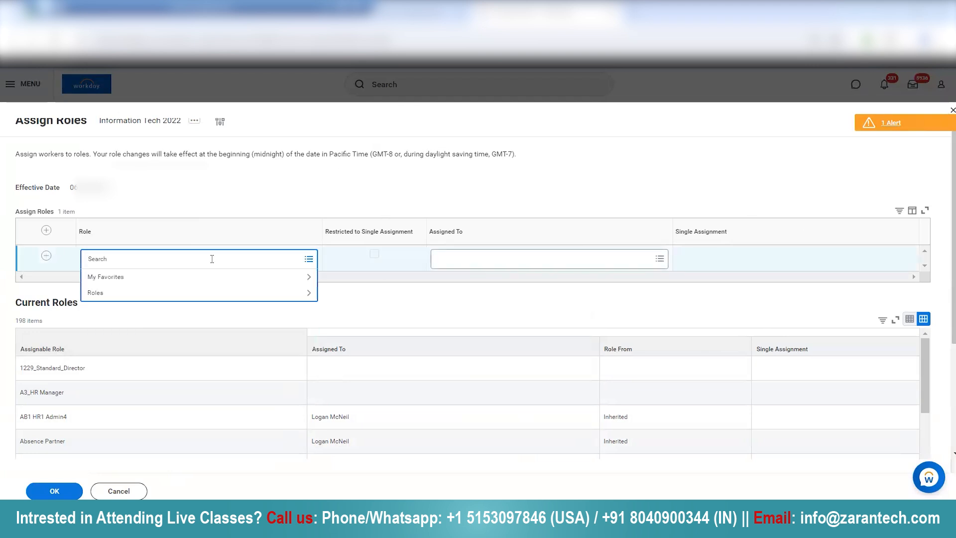
text(Manager)
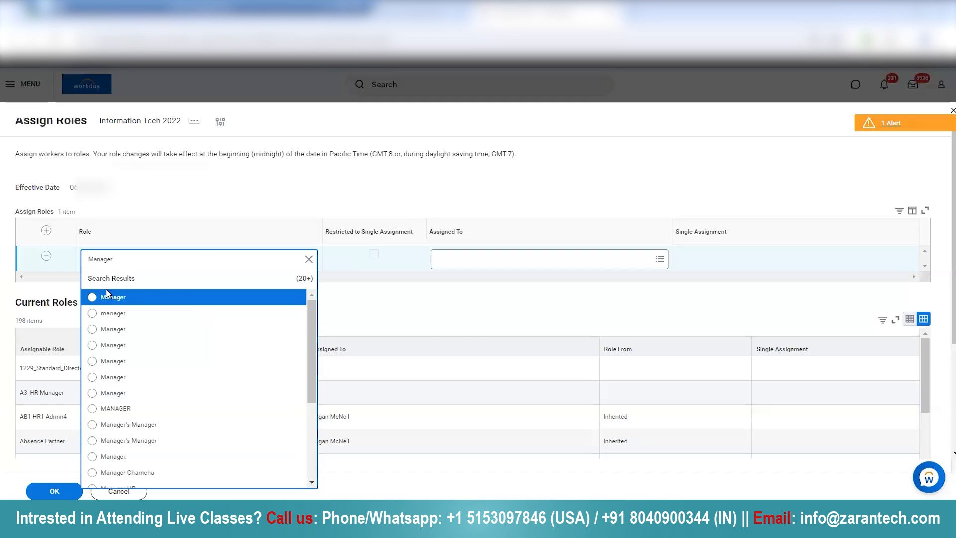
click(112, 297)
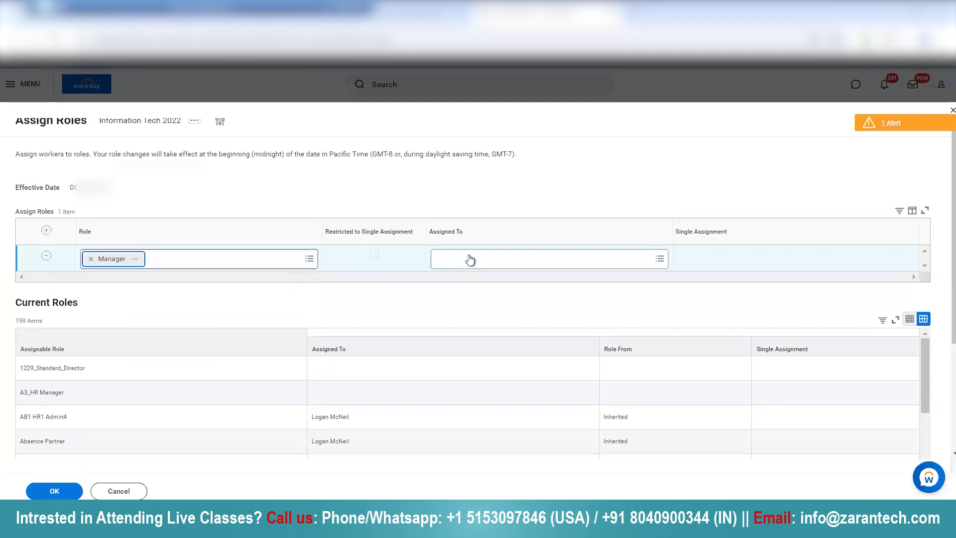
mouse_move(479, 258)
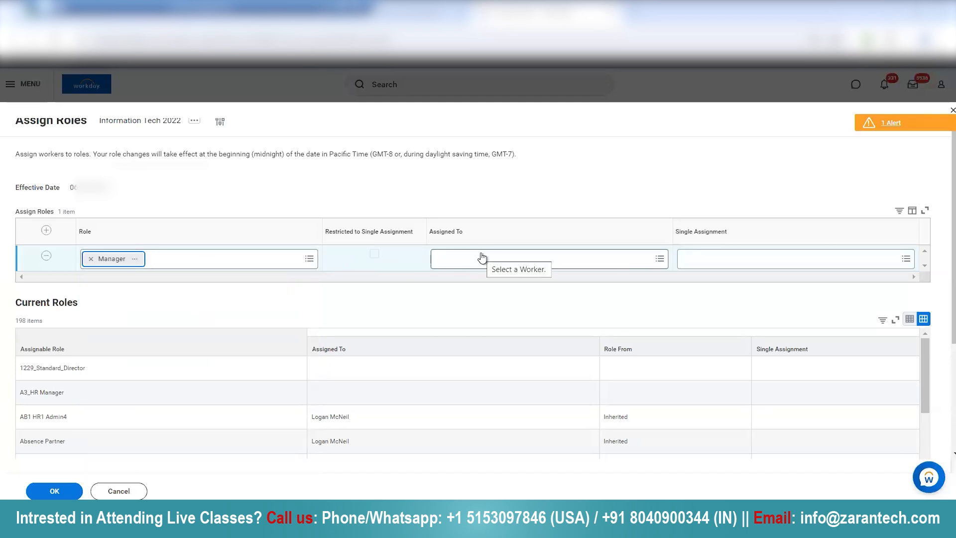